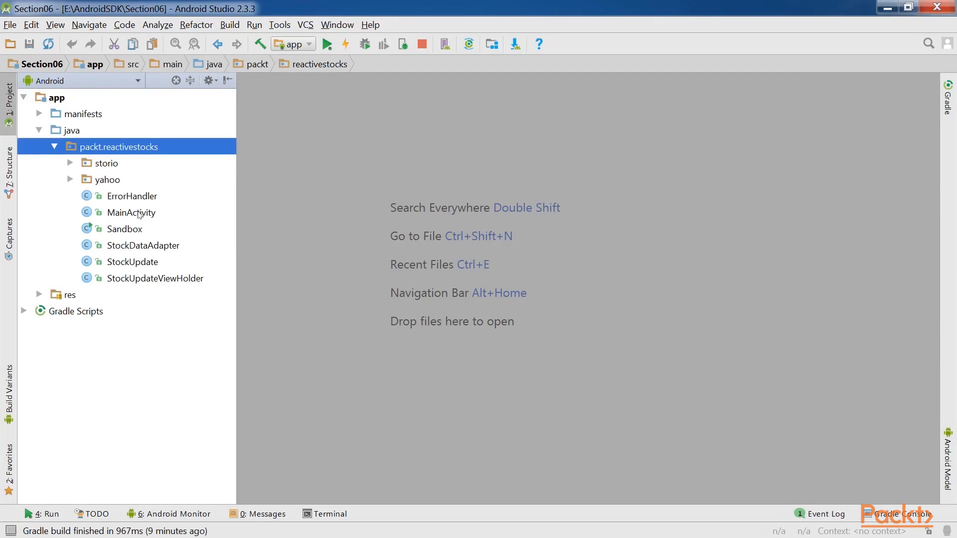
mouse_move(139, 221)
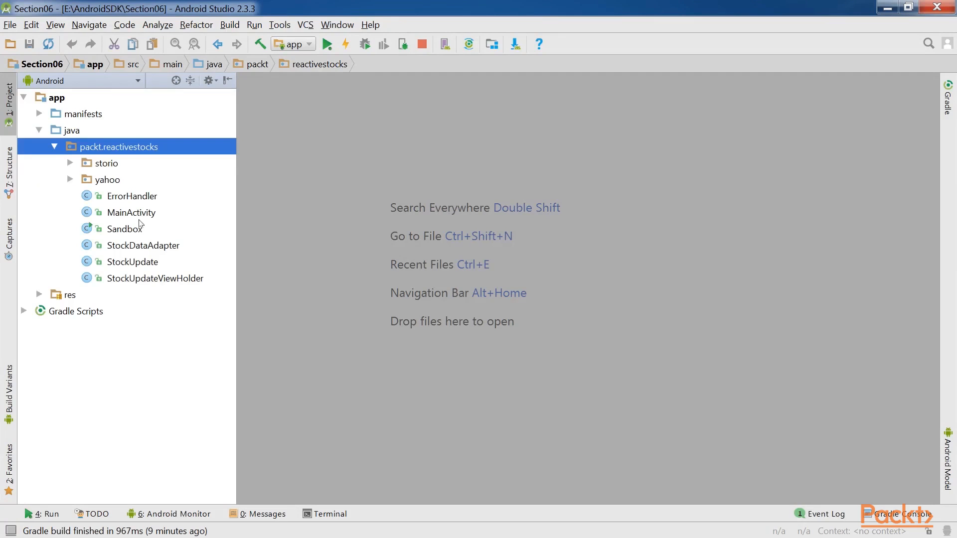
Open MainActivity.java to the demo1 method whose doOnNext throws a RuntimeException.
double_click(129, 212)
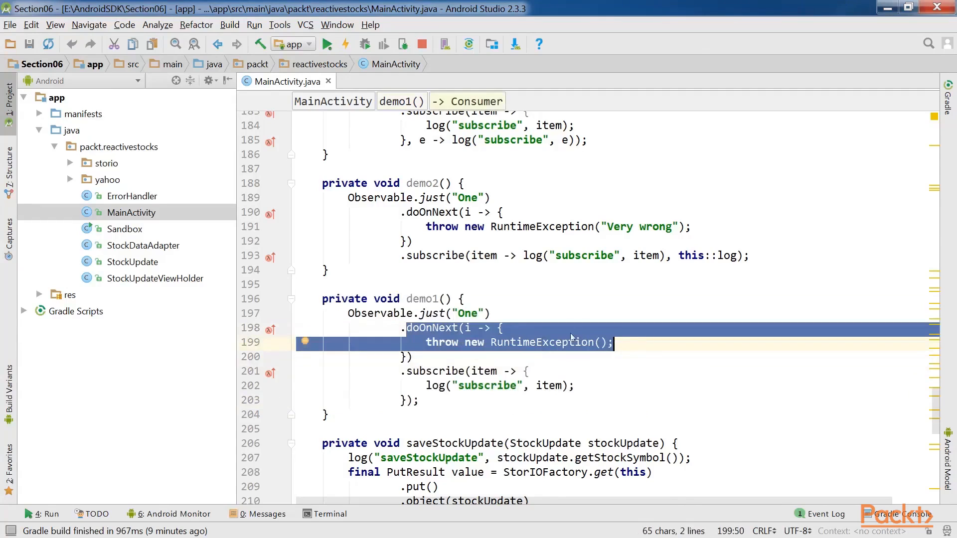
mouse_move(488, 333)
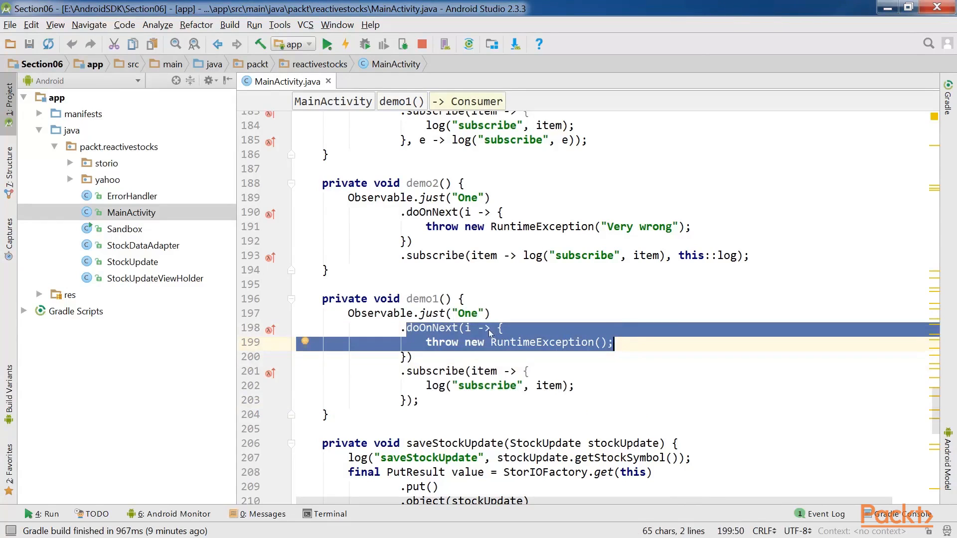
Select the 'Error on main: java.lang.RuntimeException: Very wrong' lines in logcat.
double_click(434, 370)
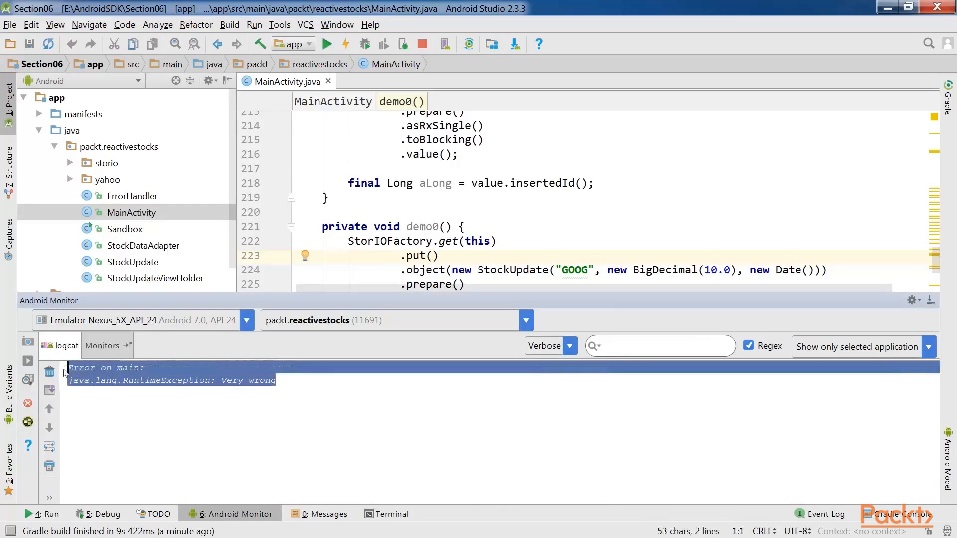
mouse_move(173, 418)
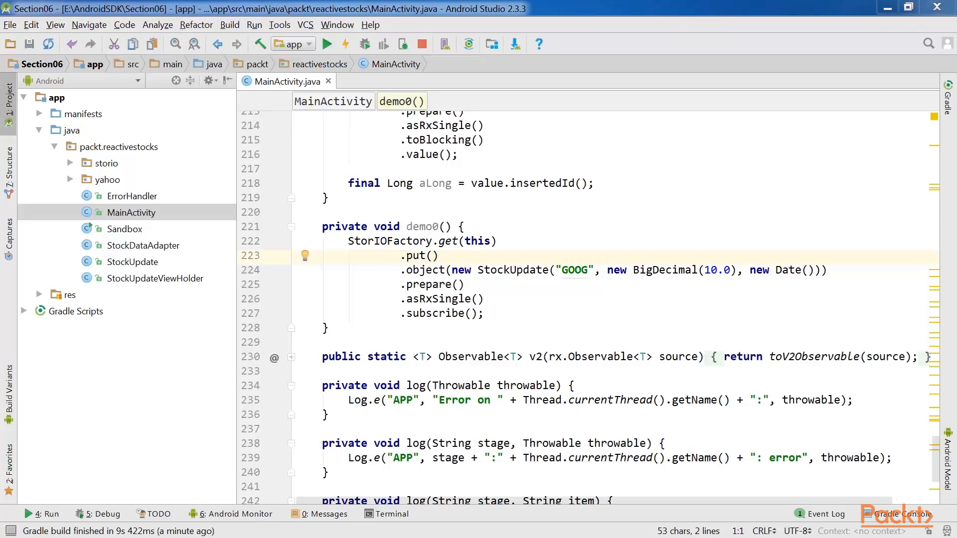
mouse_move(148, 210)
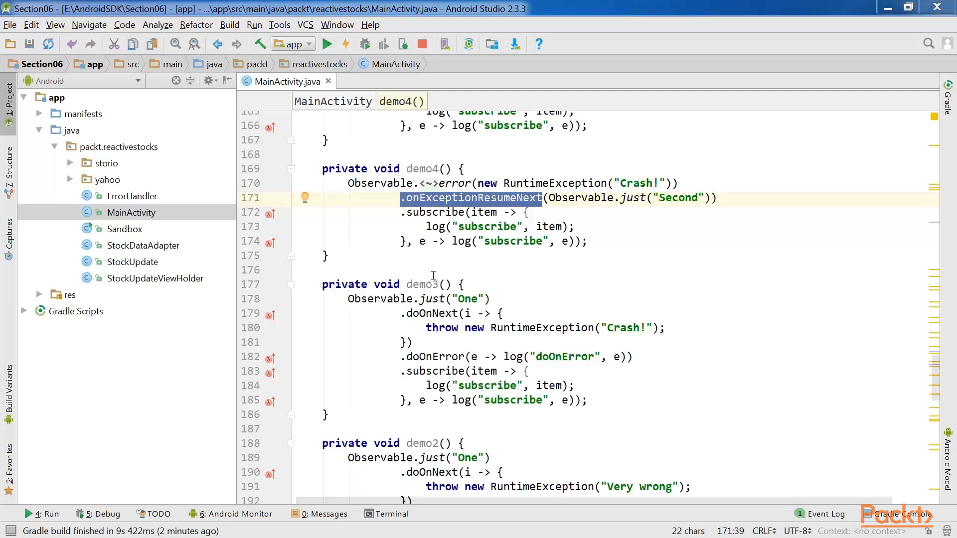
Highlight demo4's .onExceptionResumeNext(Observable.just("Second")) call.
left_click(204, 481)
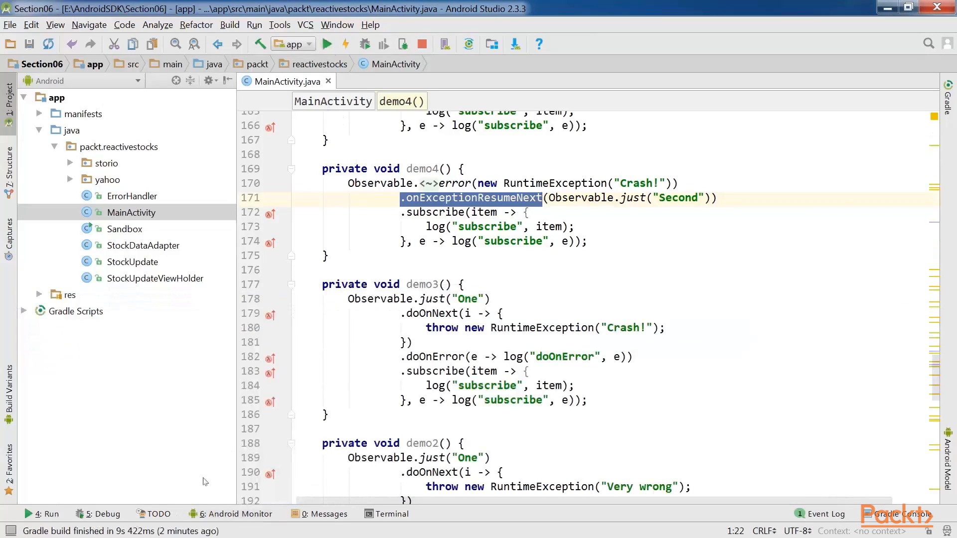
left_click(237, 513)
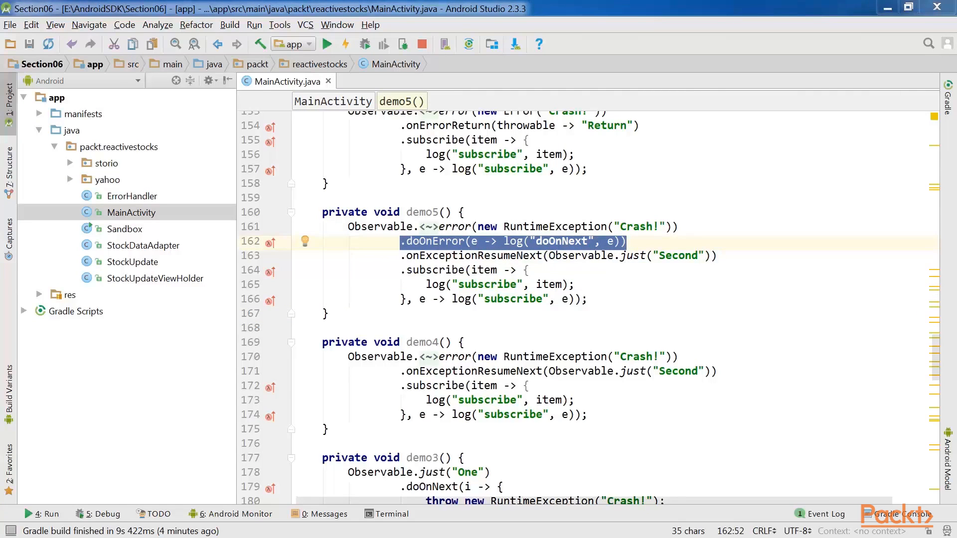
Highlight demo5's doOnError line, then view the Android Monitor logcat output.
left_click(547, 255)
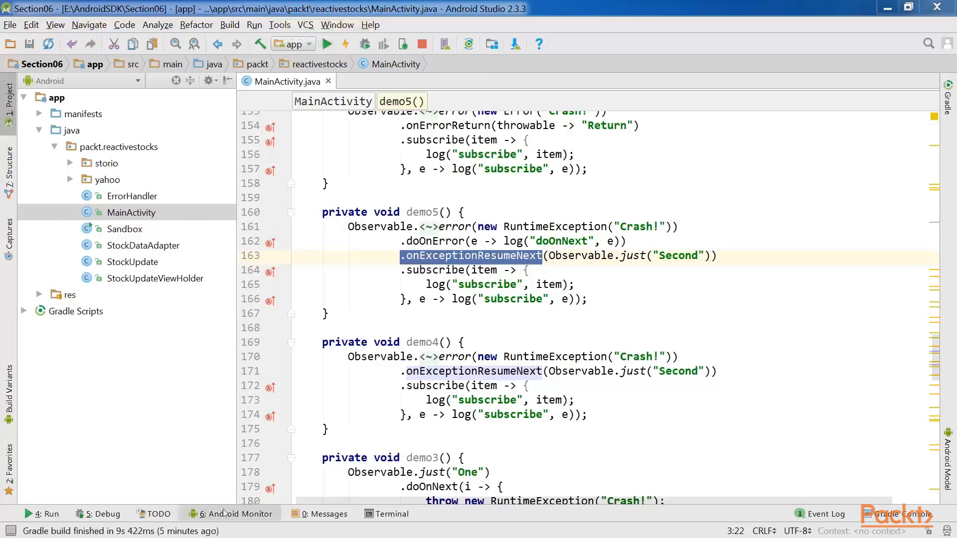
left_click(230, 513)
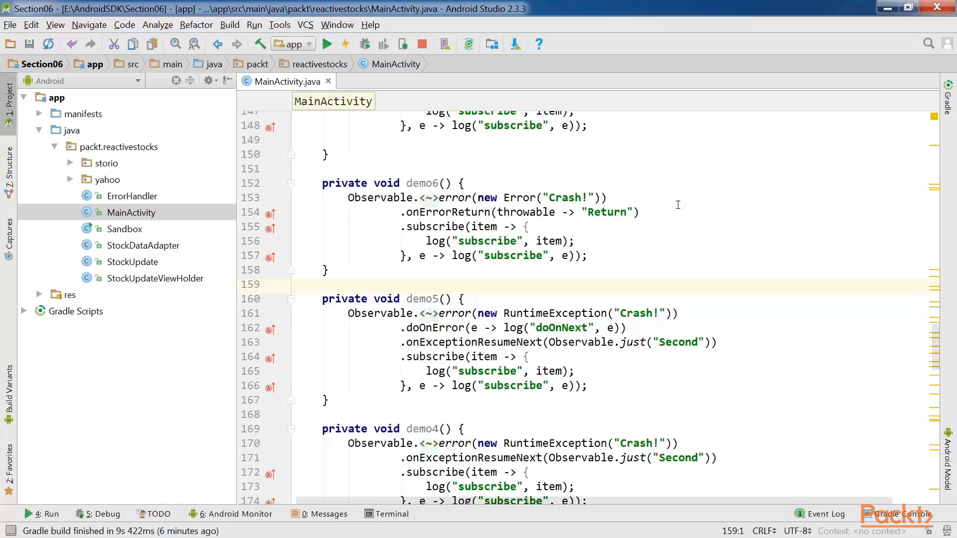
Show demo6's onErrorReturn returning "Return" and click in the editor below it.
left_click(297, 284)
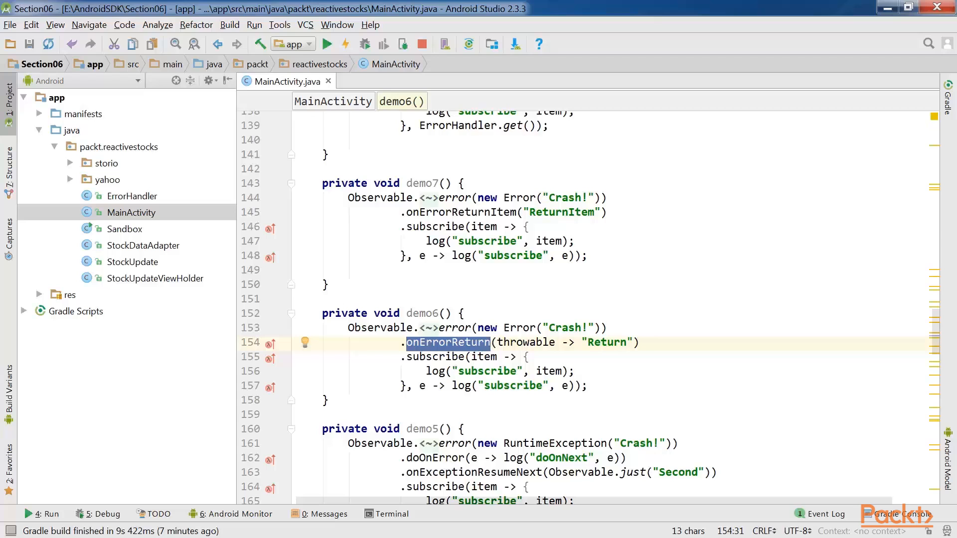
Compare demo7's onErrorReturnItem("ReturnItem") with demo6's onErrorReturn lambda.
left_click(321, 313)
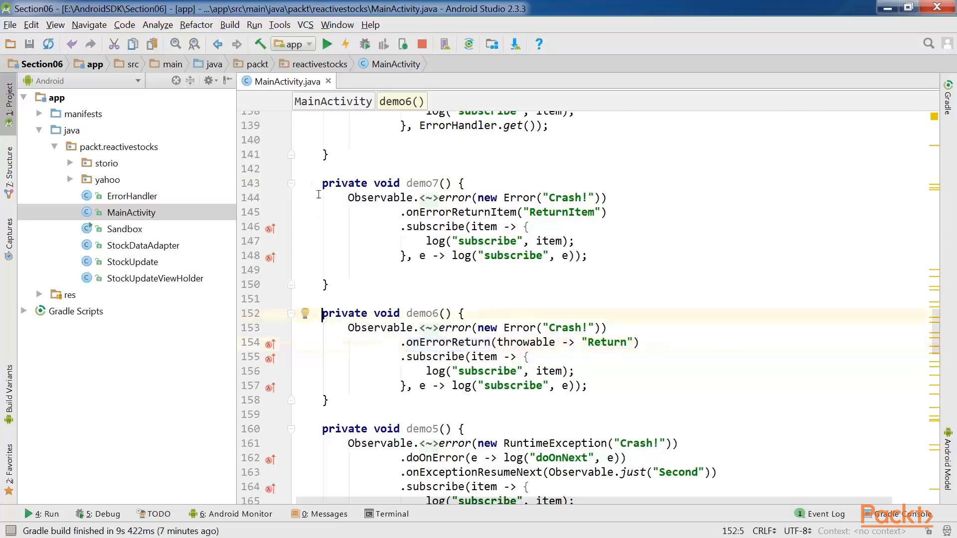